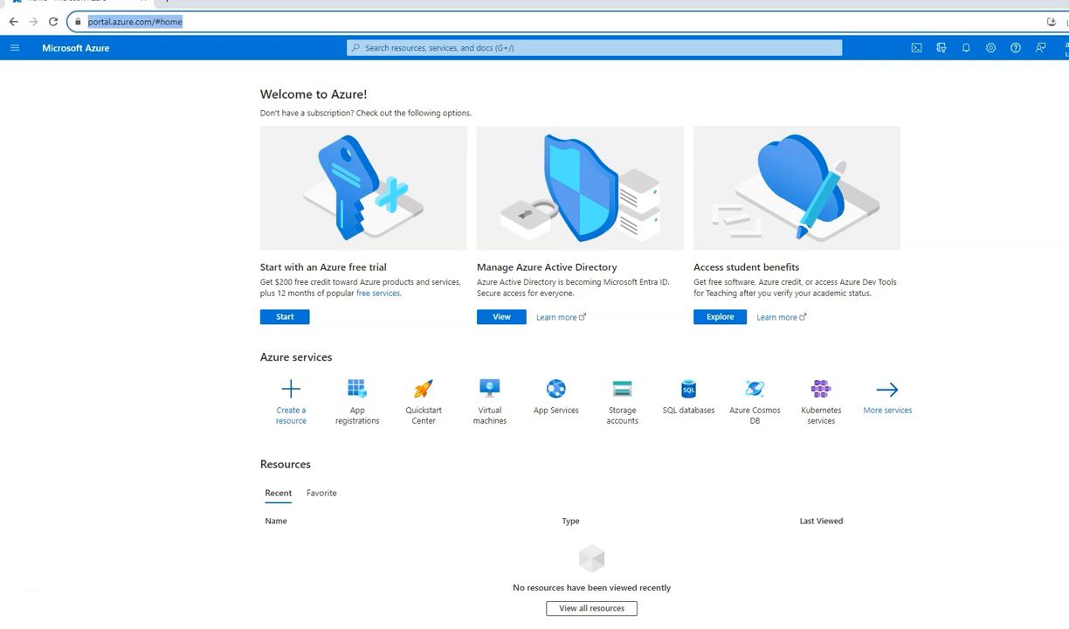
# Register a new application named 'OAuth Test' from App registrations.
pyautogui.write('app regis')
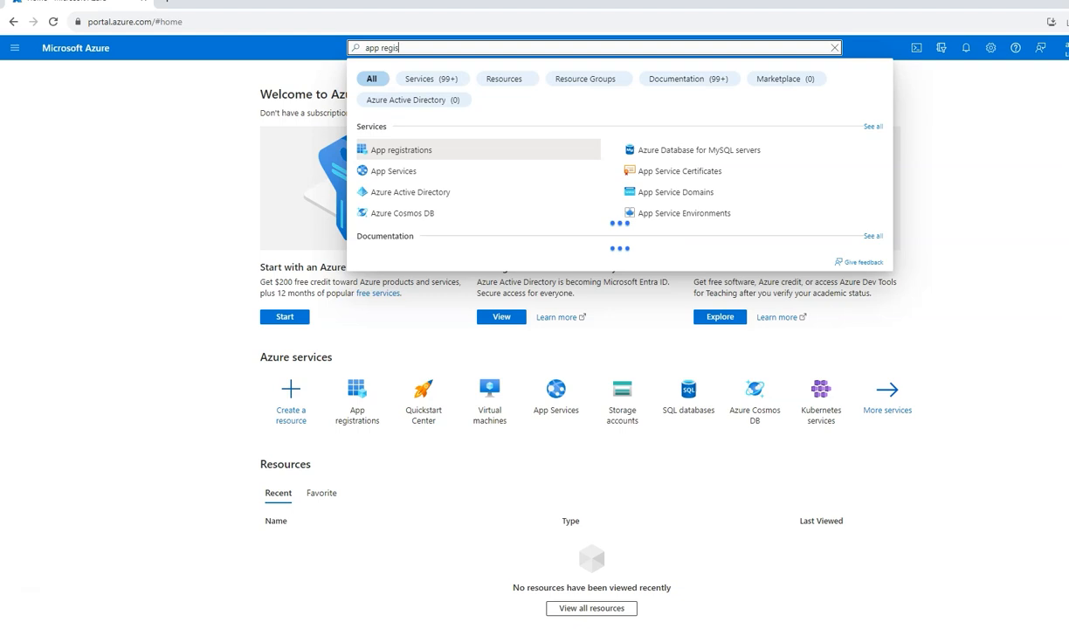
pyautogui.click(402, 150)
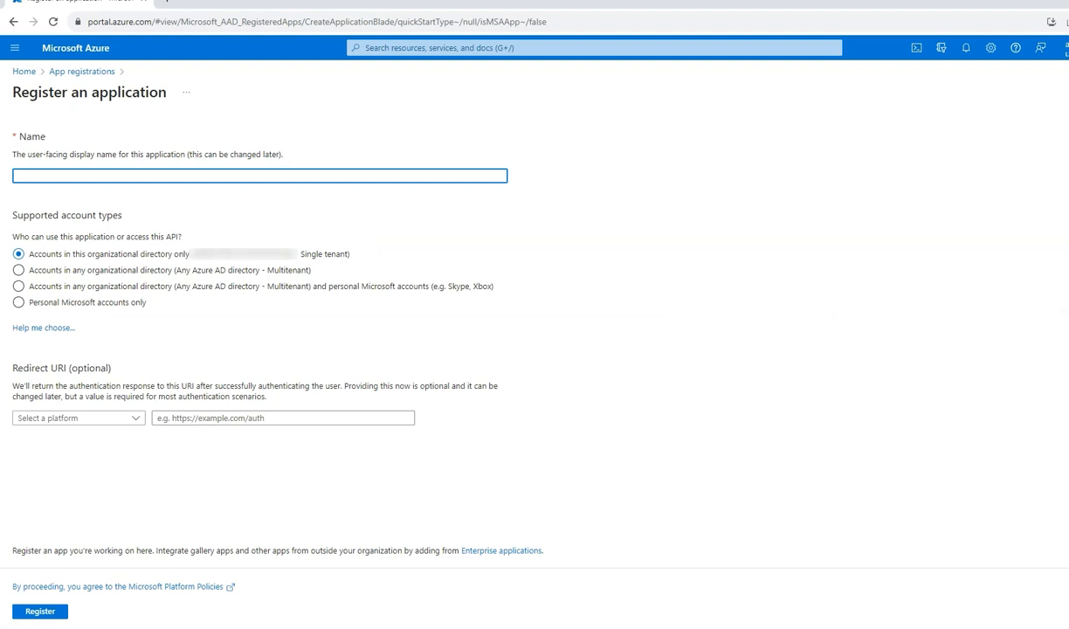
pyautogui.write('OAuth Test')
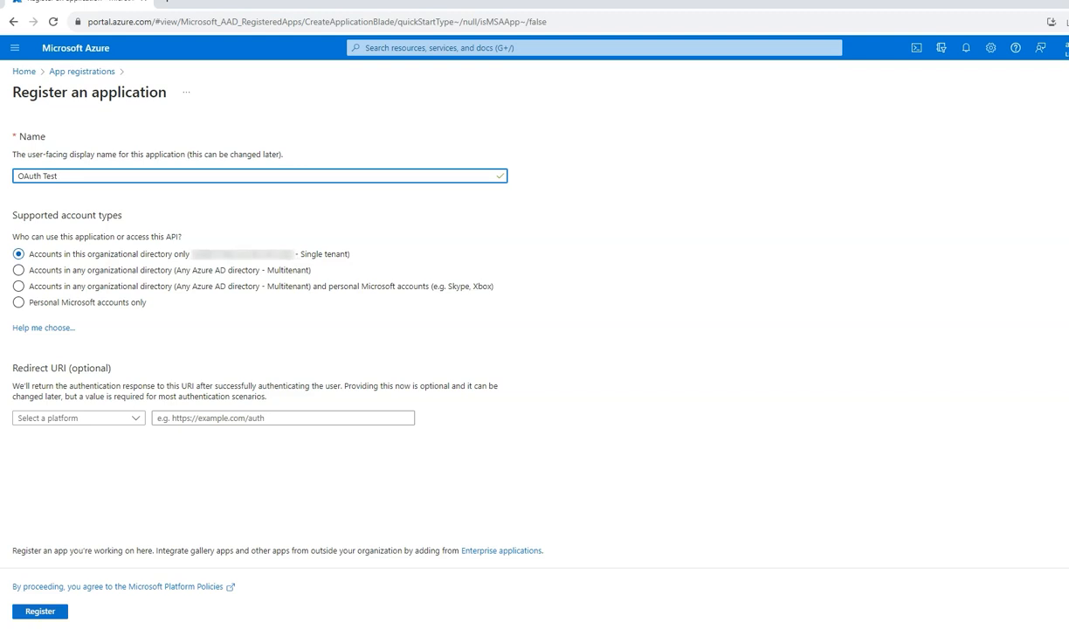
pyautogui.click(39, 611)
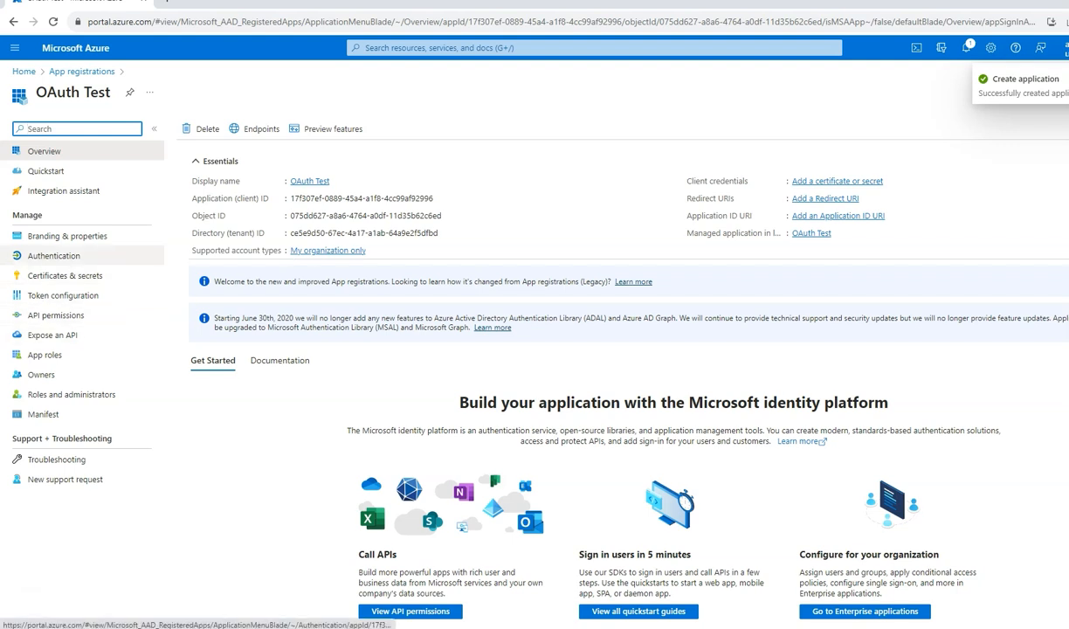
pyautogui.click(54, 255)
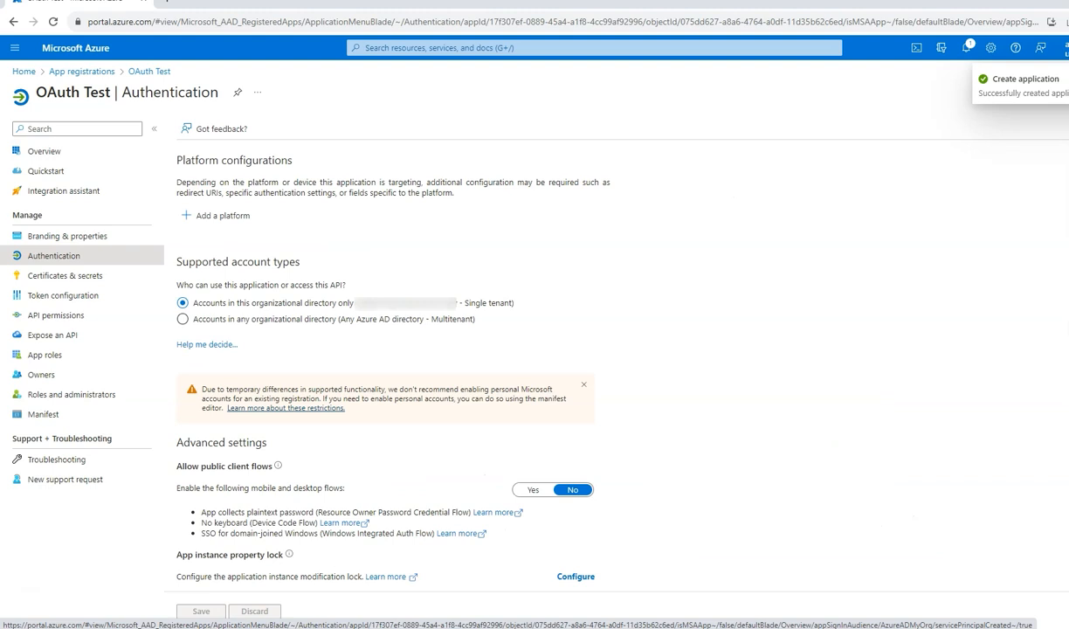
pyautogui.click(215, 215)
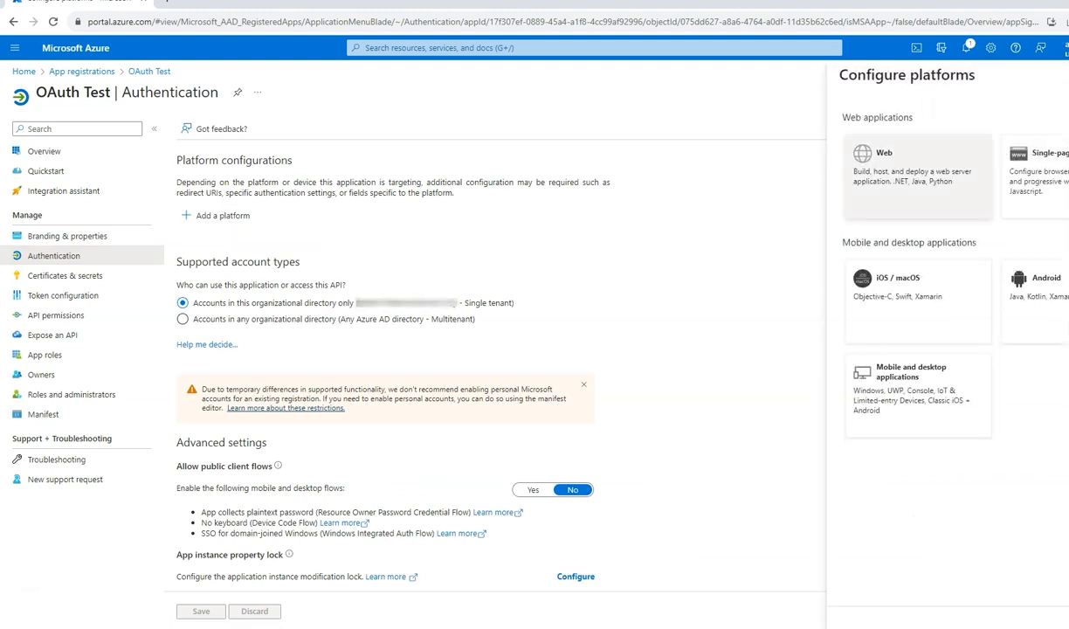
pyautogui.click(917, 175)
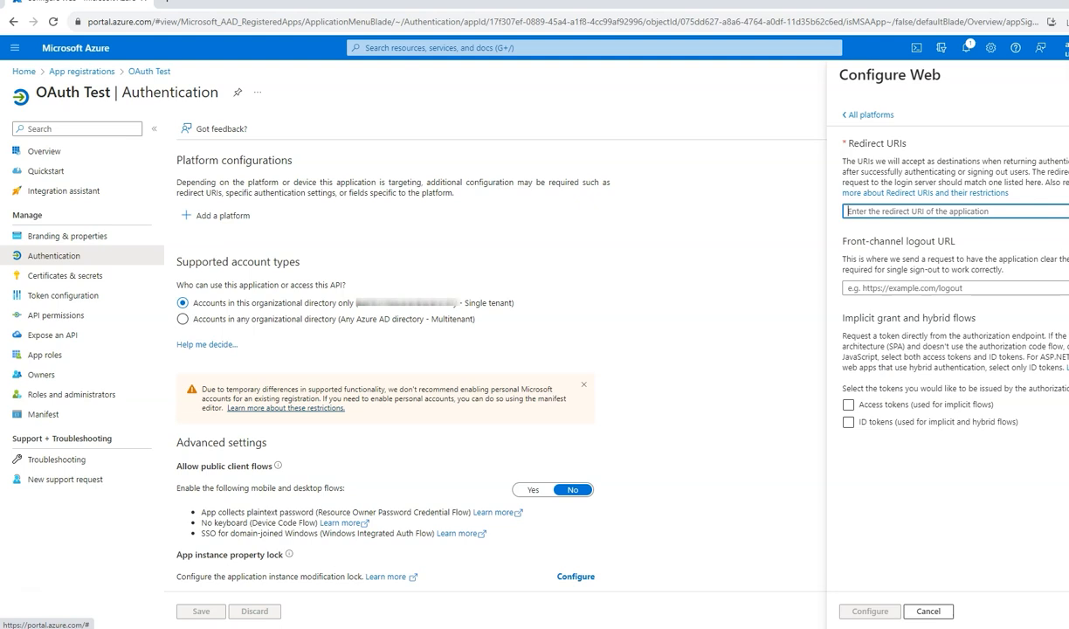
pyautogui.write('https://businesscentral.dynamics.com/')
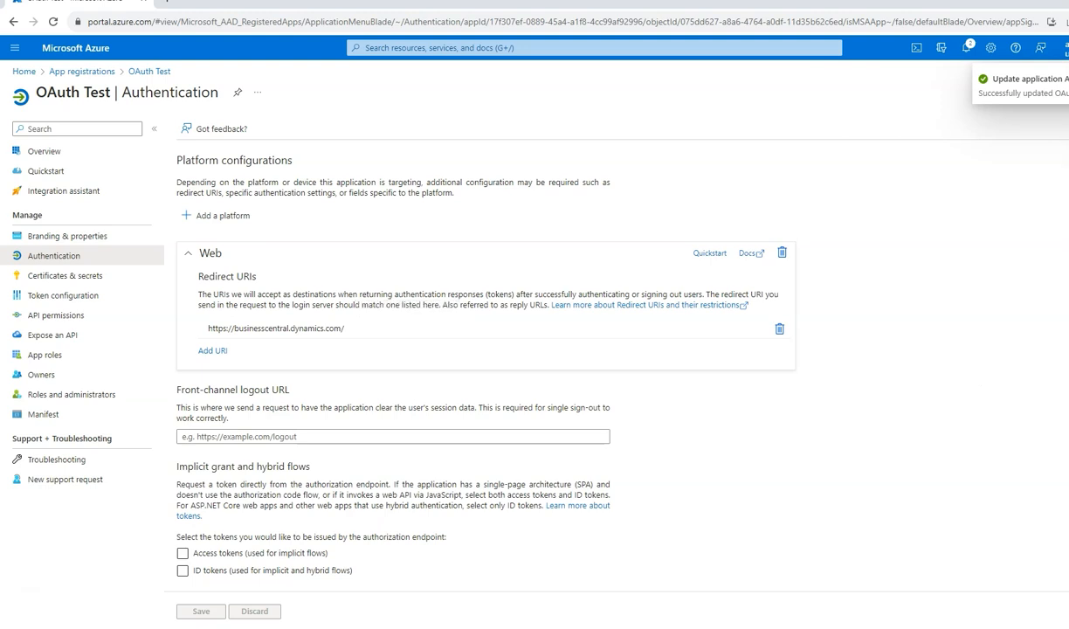
pyautogui.moveTo(56, 314)
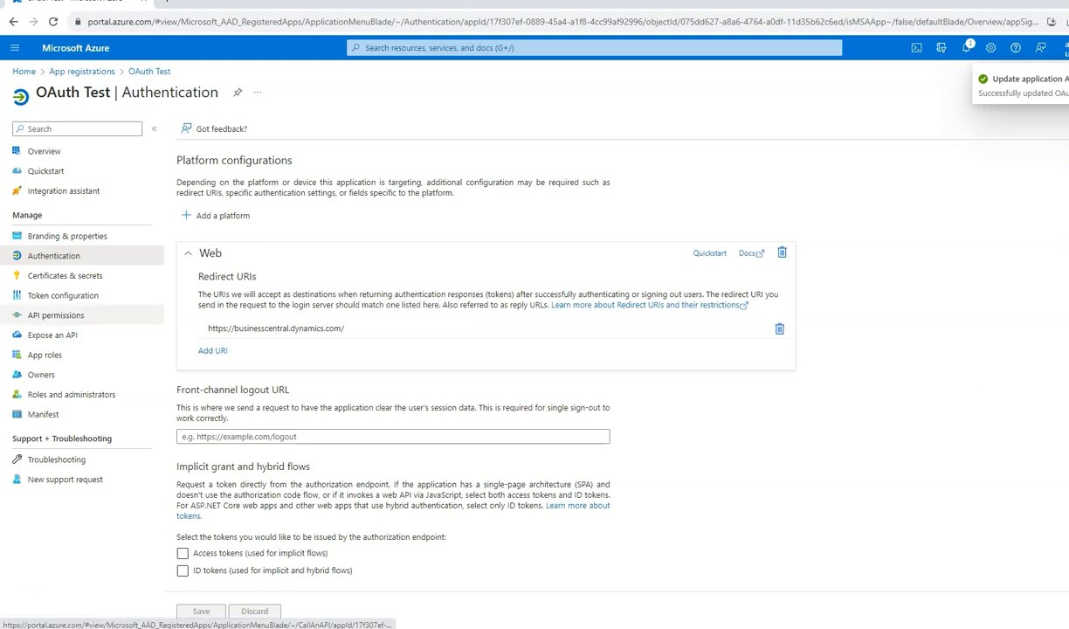
pyautogui.click(56, 314)
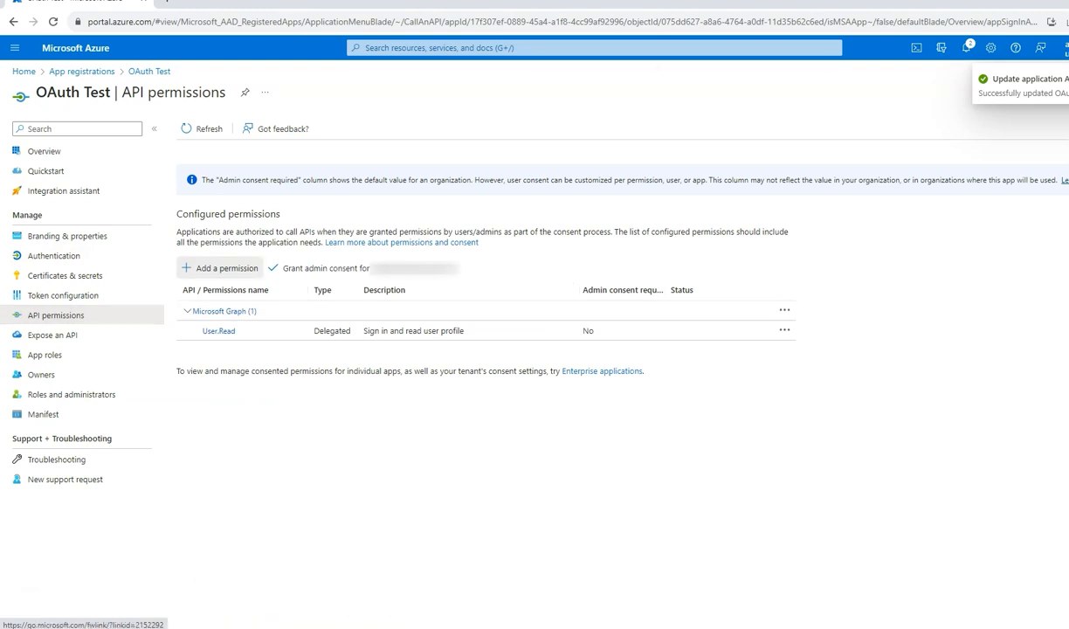
# Add Dynamics 365 Business Central permissions, including app_access and read-write access, to OAuth Test.
pyautogui.click(224, 267)
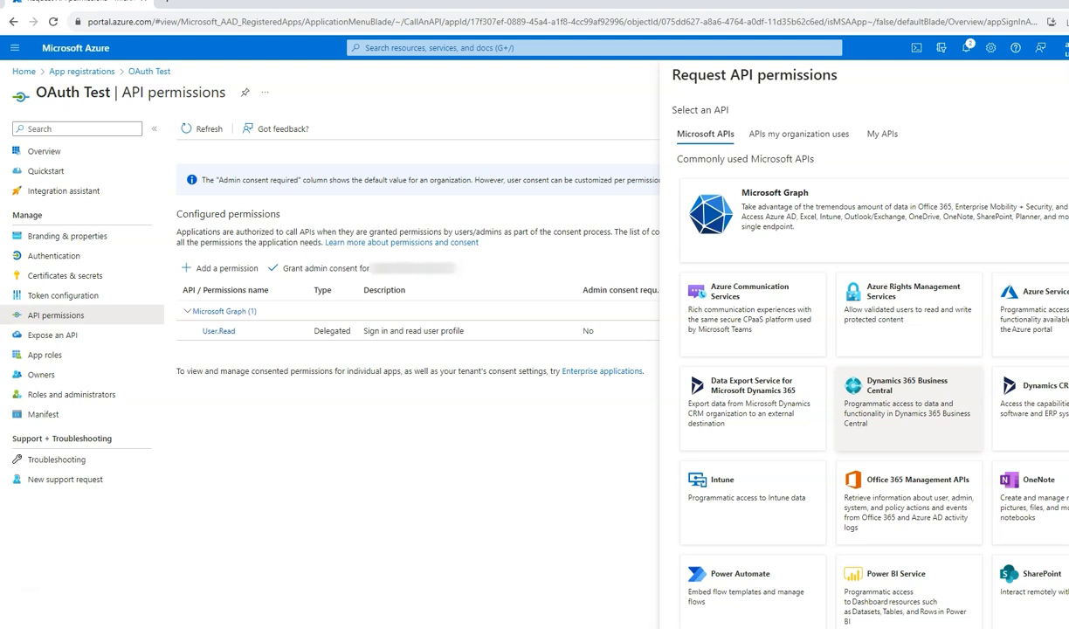
pyautogui.click(908, 405)
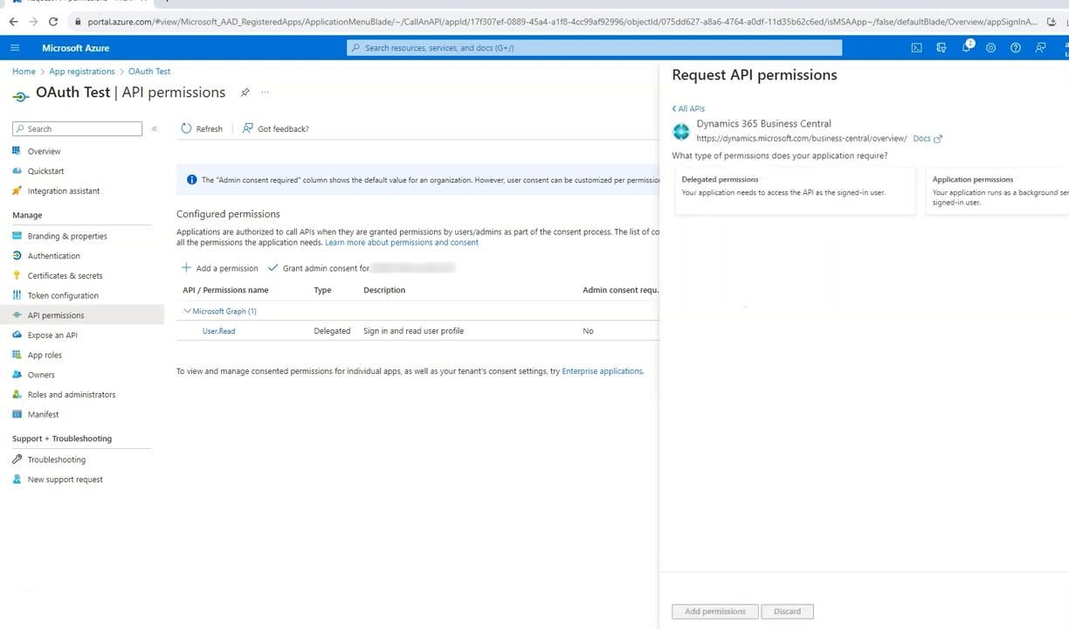
pyautogui.click(790, 191)
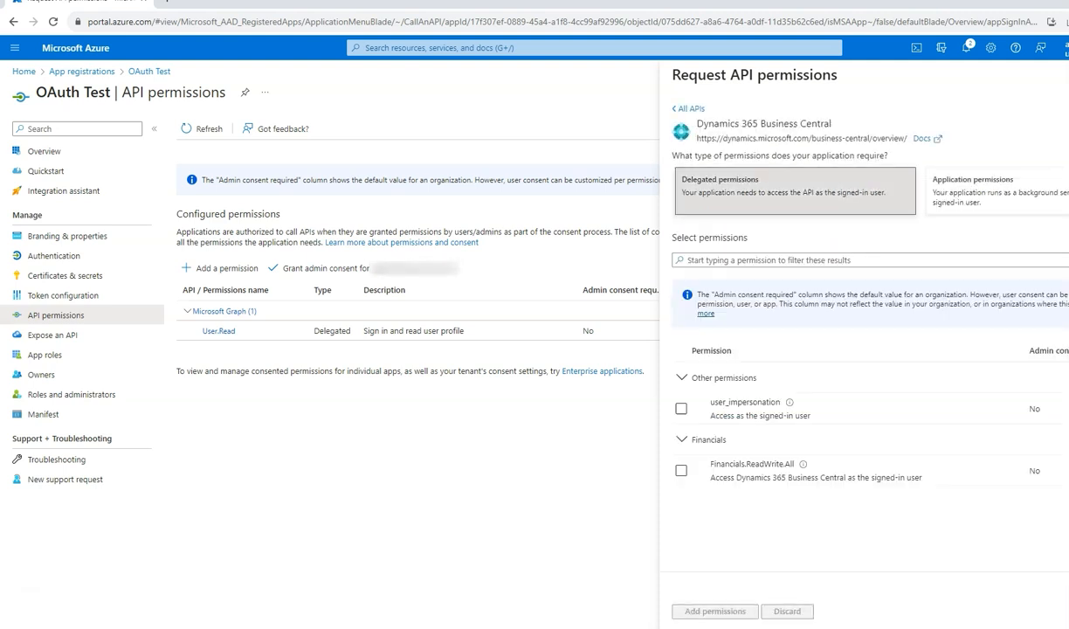
pyautogui.click(681, 409)
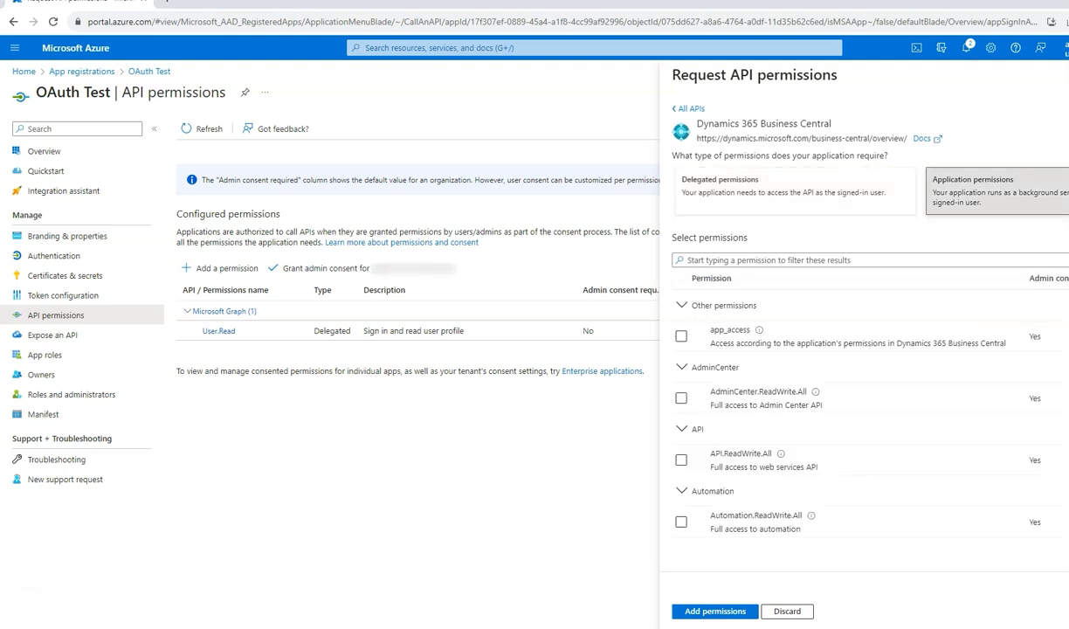
pyautogui.click(681, 336)
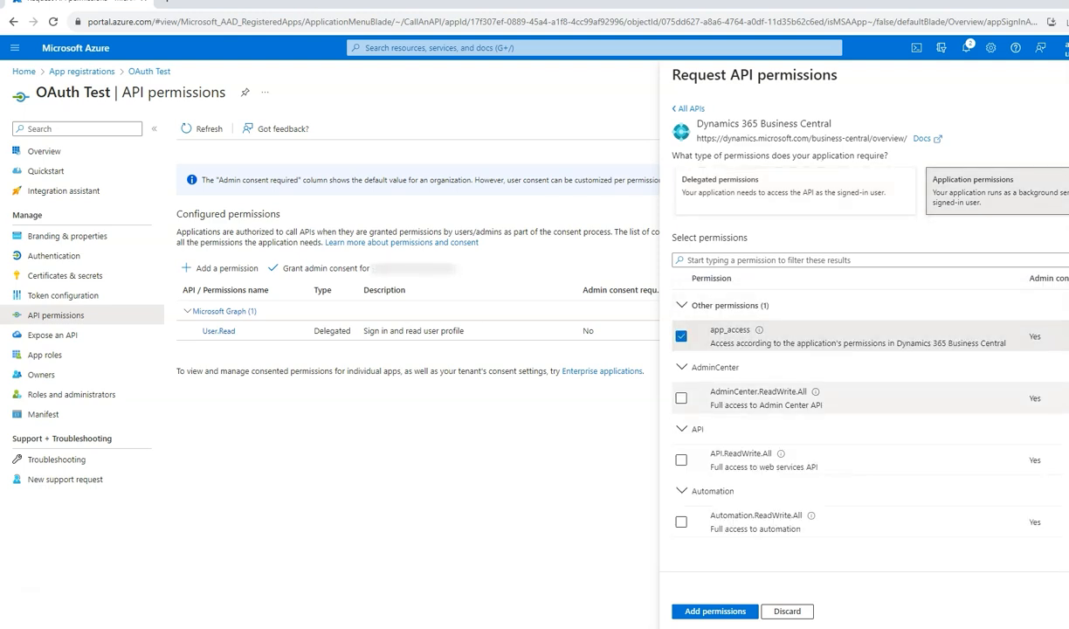
pyautogui.click(681, 459)
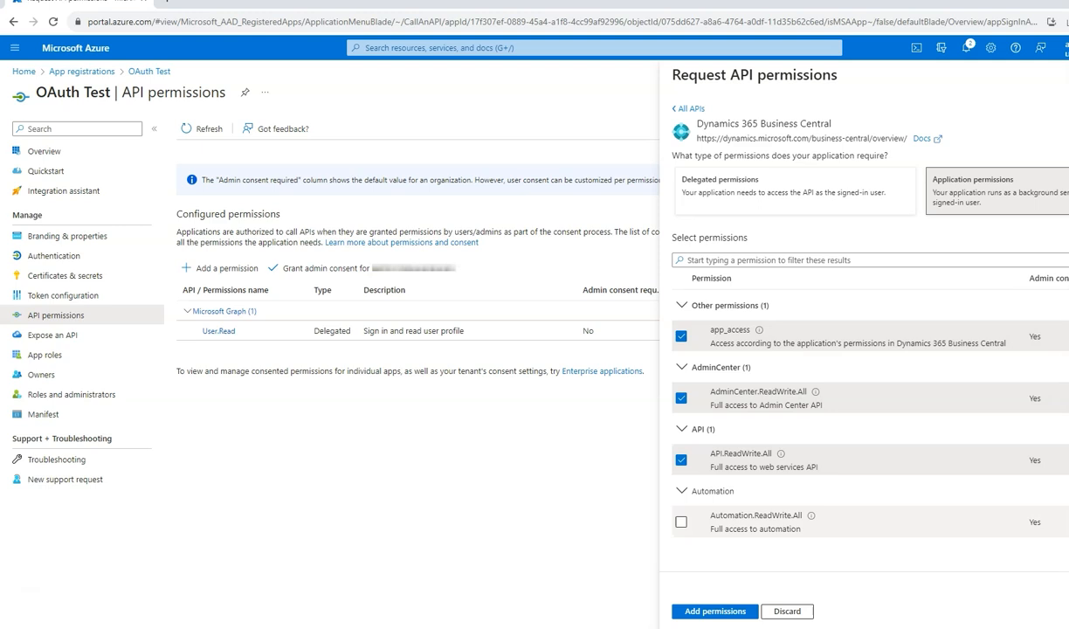
pyautogui.click(681, 520)
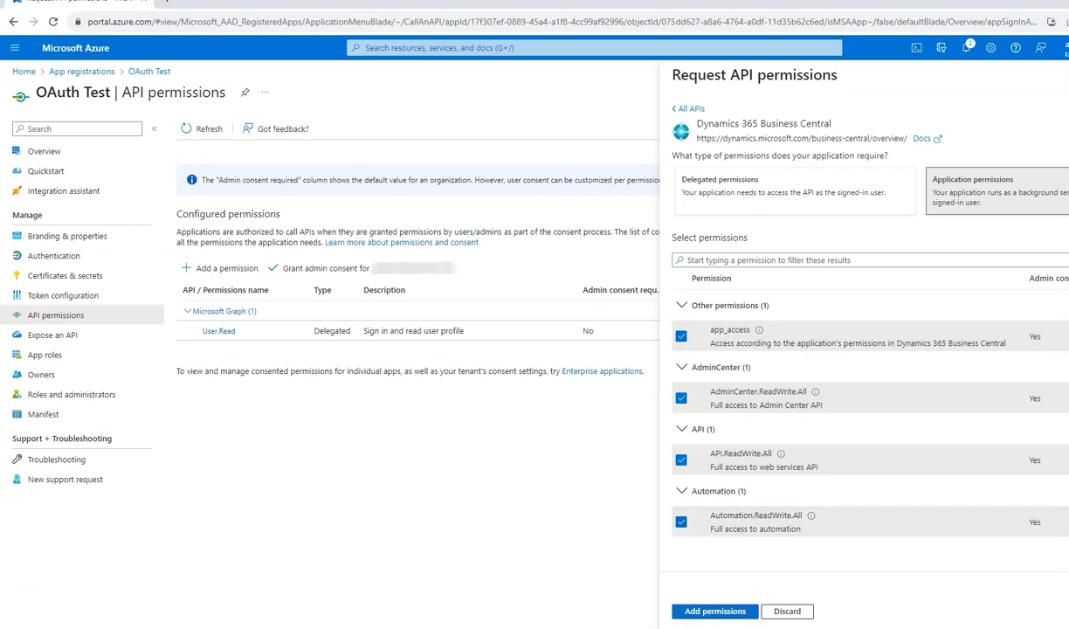
pyautogui.click(715, 611)
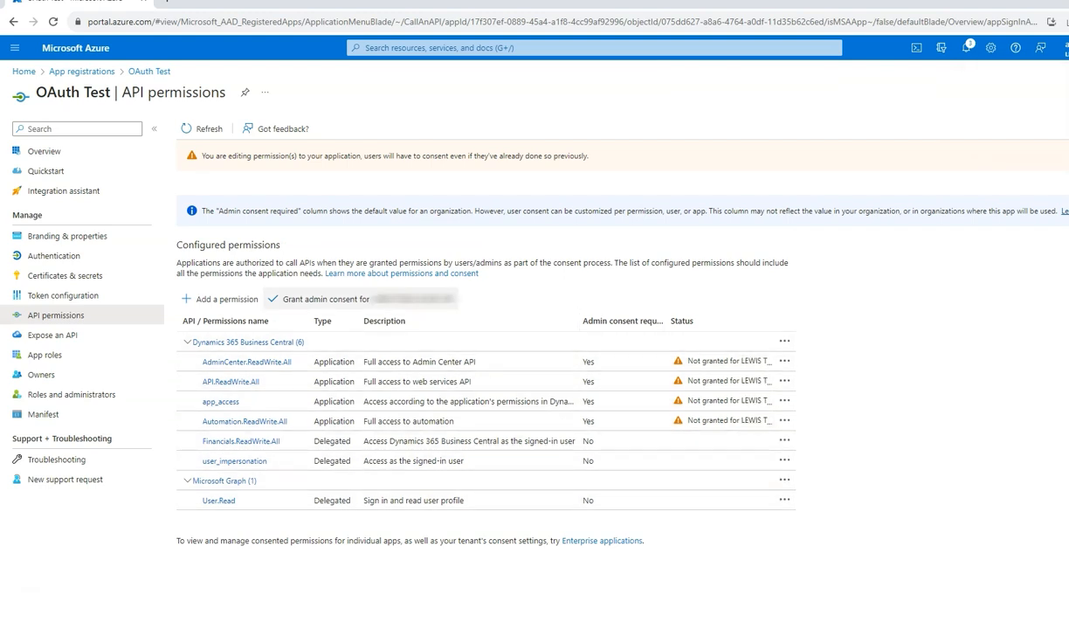
pyautogui.moveTo(325, 298)
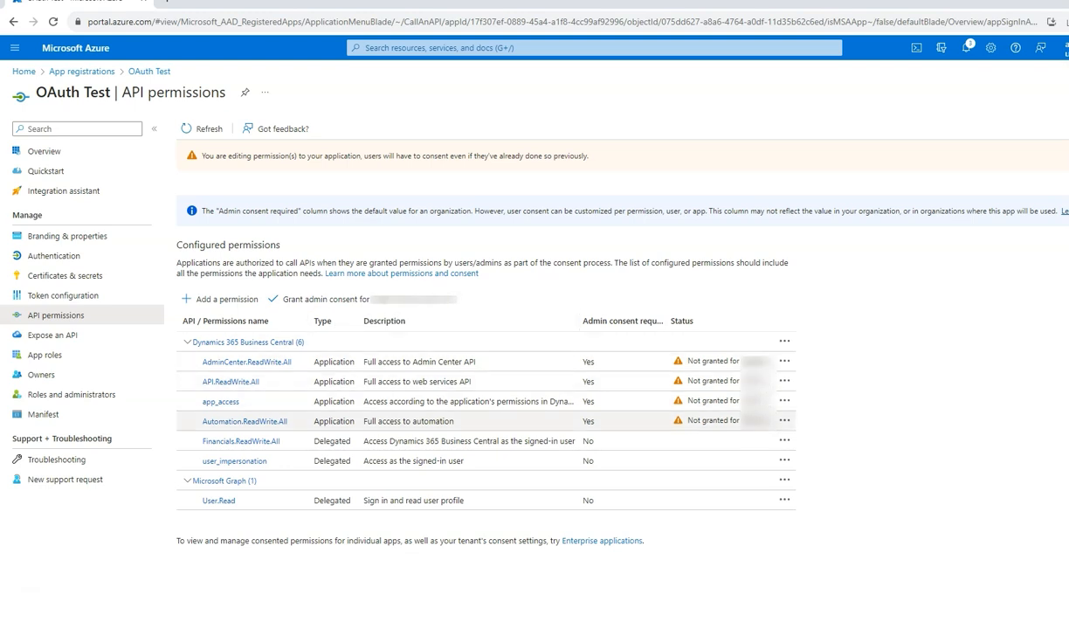
# Grant admin consent for all configured Business Central permissions.
pyautogui.click(325, 299)
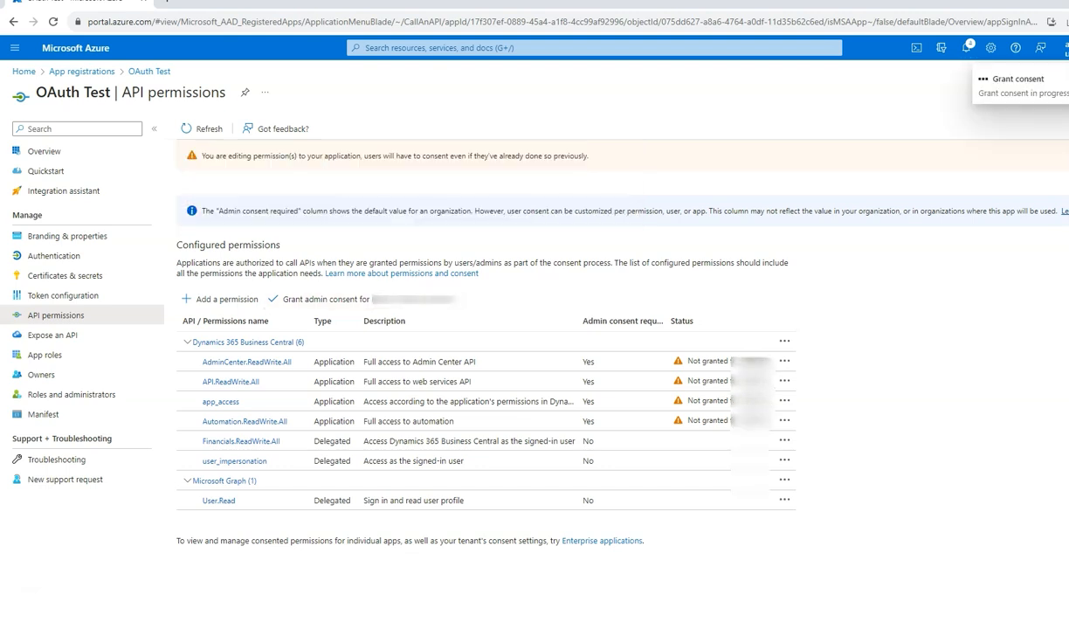
pyautogui.click(322, 299)
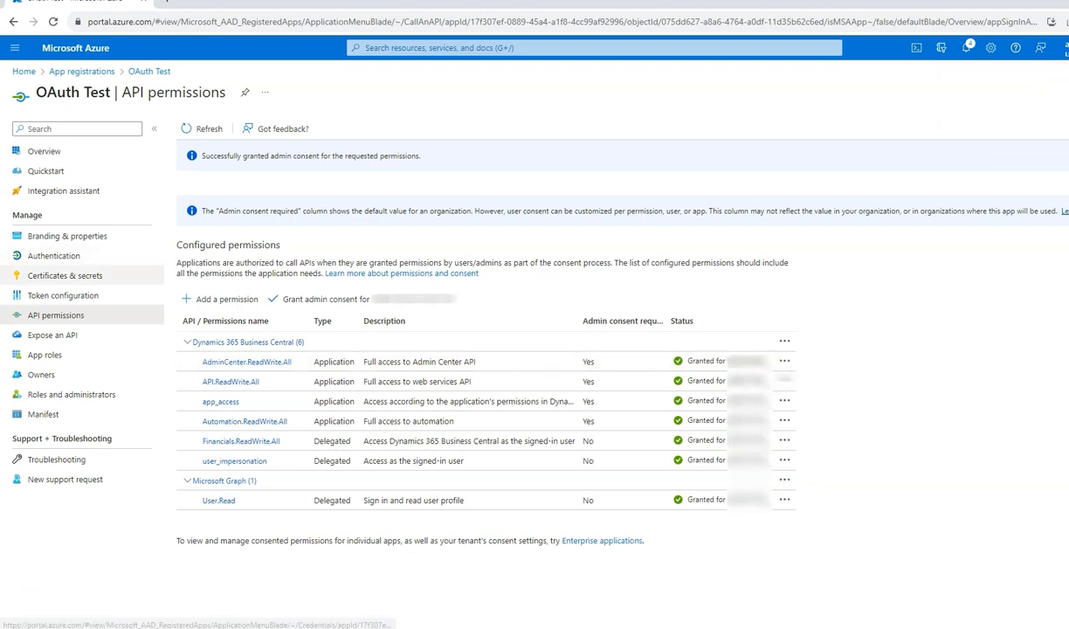
pyautogui.click(66, 276)
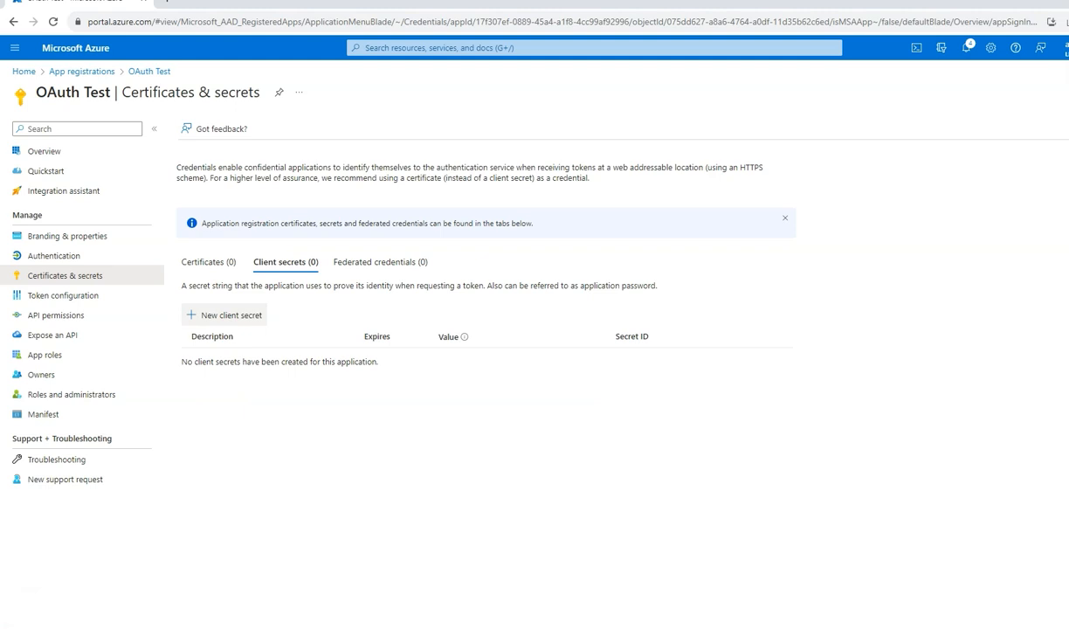
# Create a new client secret described 'OAuth Test' for the app.
pyautogui.click(224, 315)
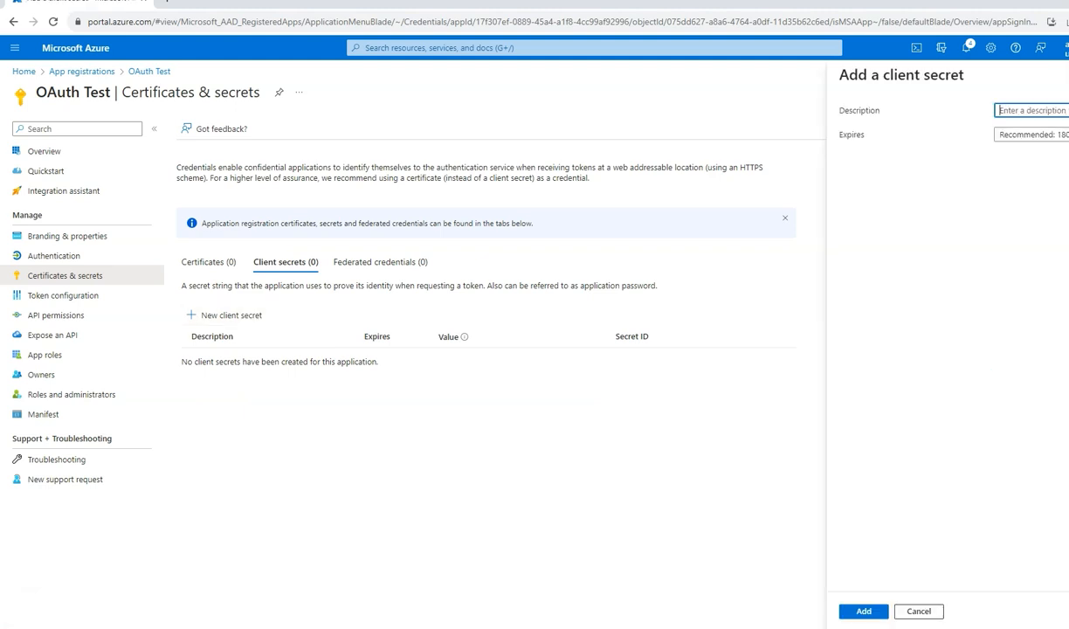
pyautogui.write('OAuth Test')
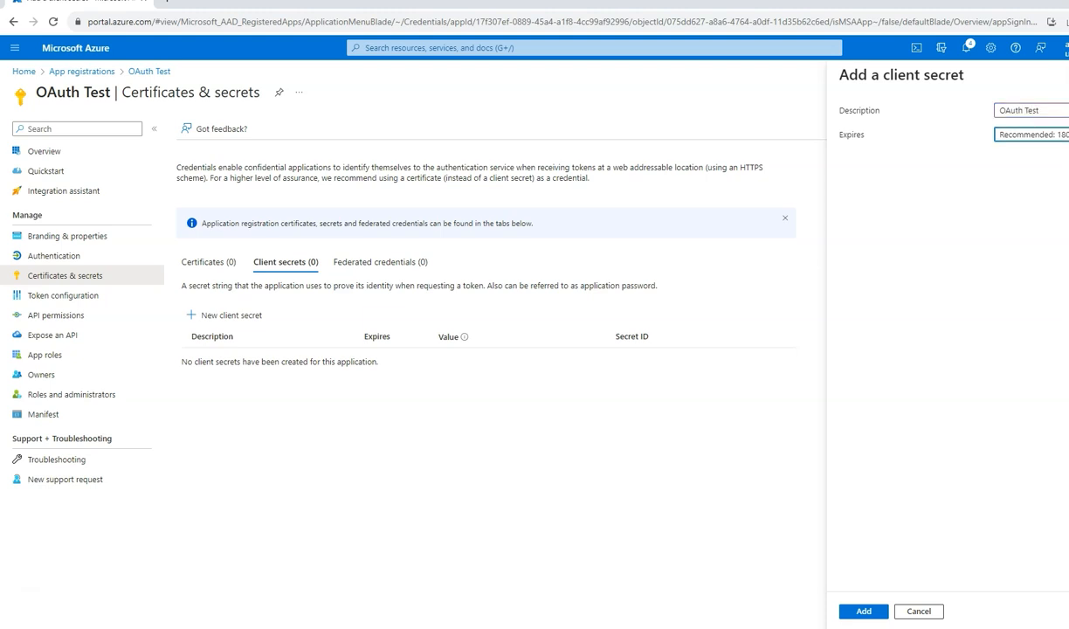
pyautogui.click(1030, 135)
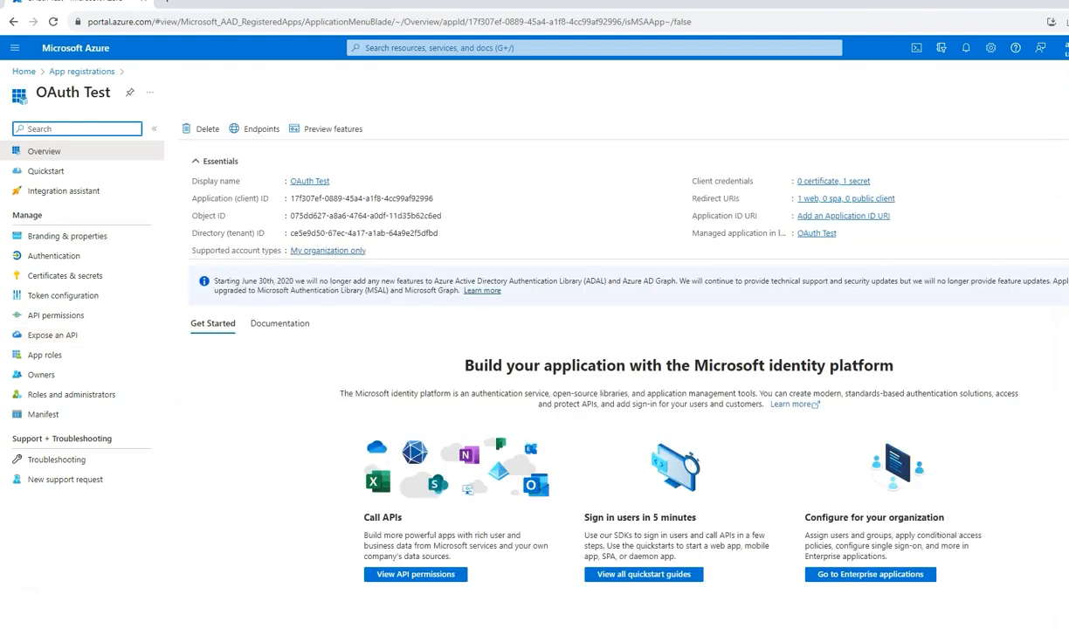
pyautogui.moveTo(440, 198)
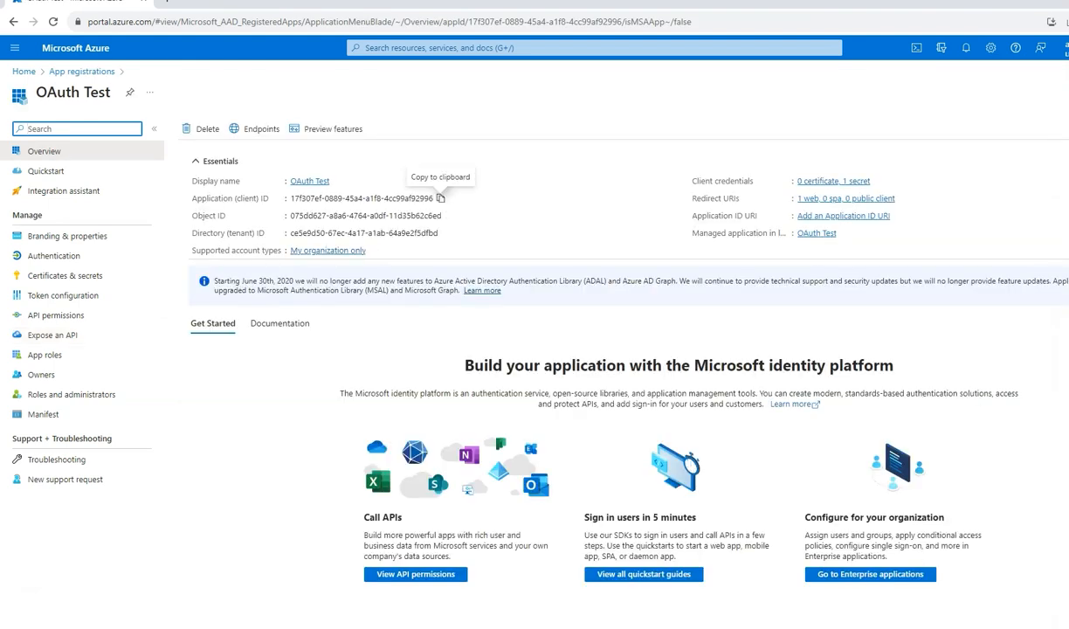
# Copy the OAuth Test application (client) ID to the clipboard.
pyautogui.click(440, 197)
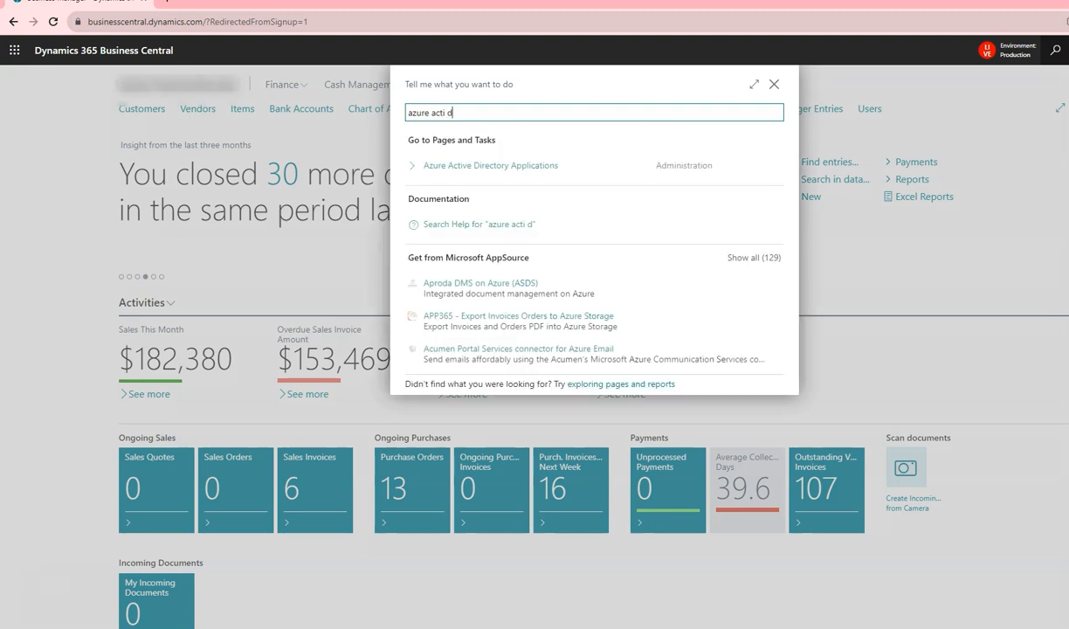
# Create an Azure Active Directory application card with client ID 17f307ef-0889-45a4-a1f8-4cc99af92996 and description 'OAuth Test'.
pyautogui.click(490, 164)
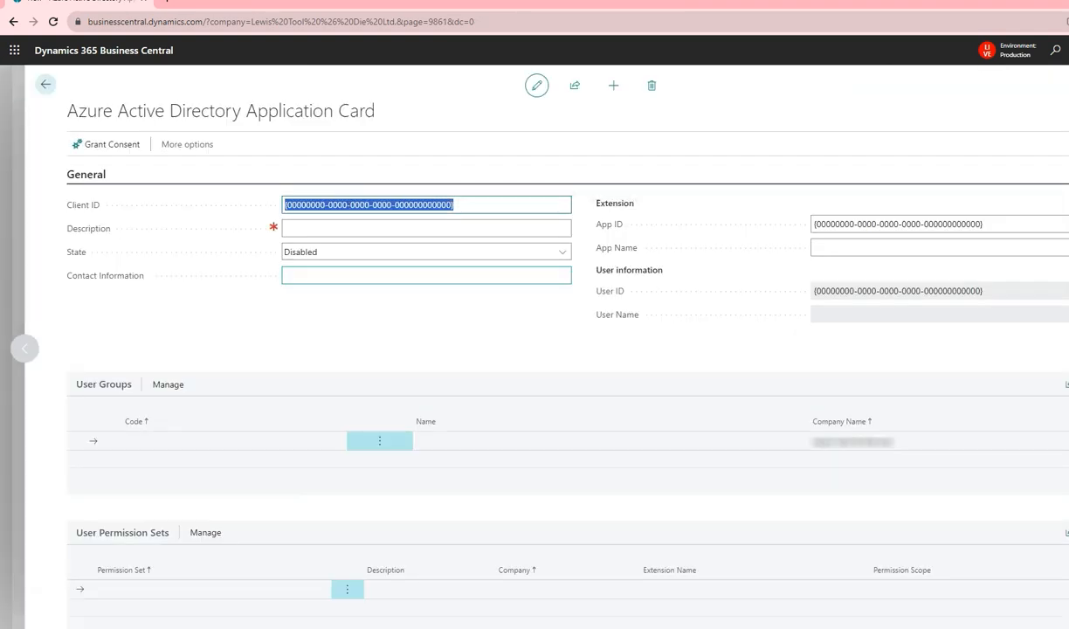
pyautogui.write('{17f307ef-0889-45a4-a1f8-4cc99af92996}')
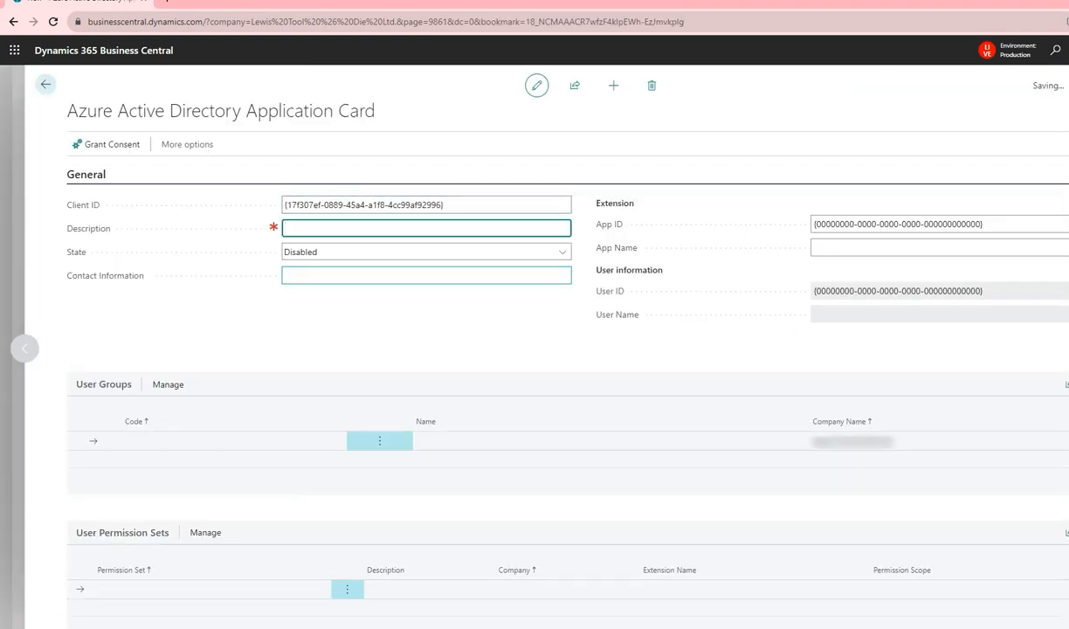
pyautogui.write('o')
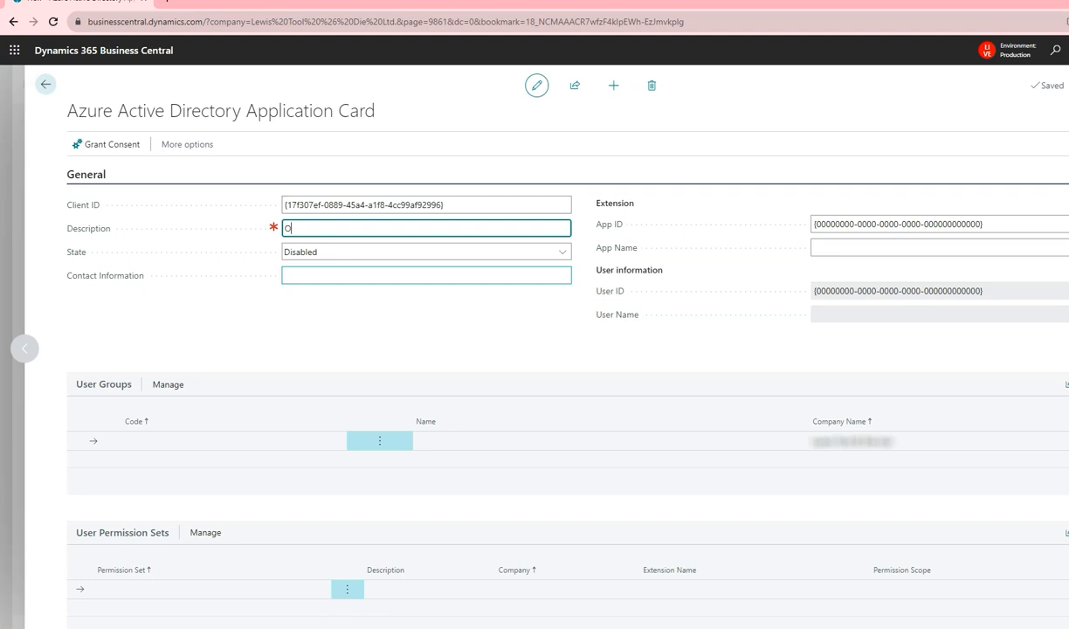
pyautogui.write('OAuth Test')
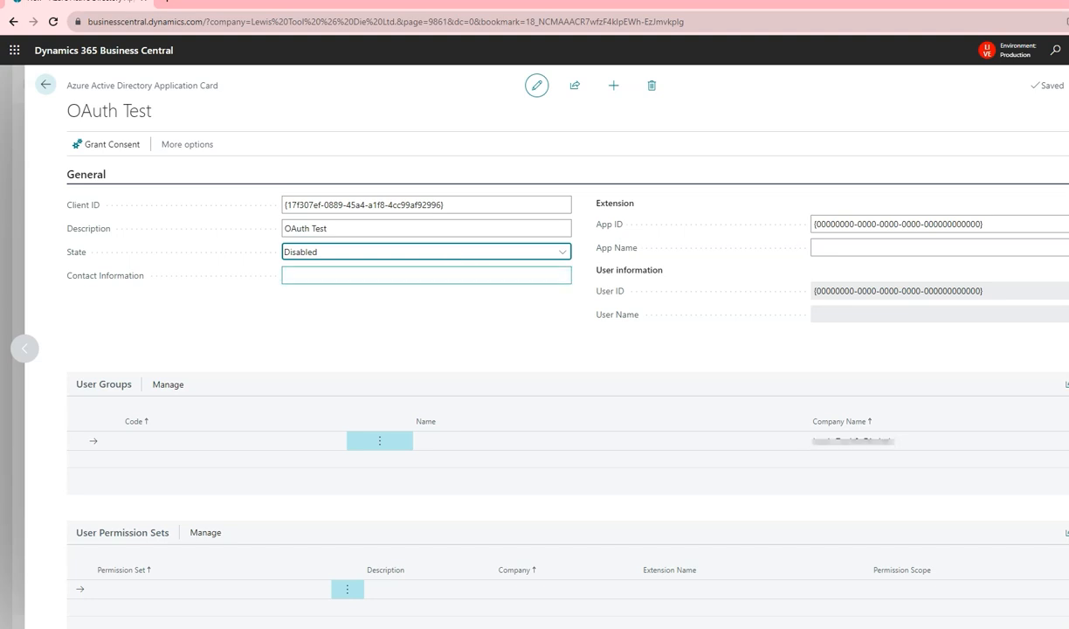
pyautogui.scroll(-3)
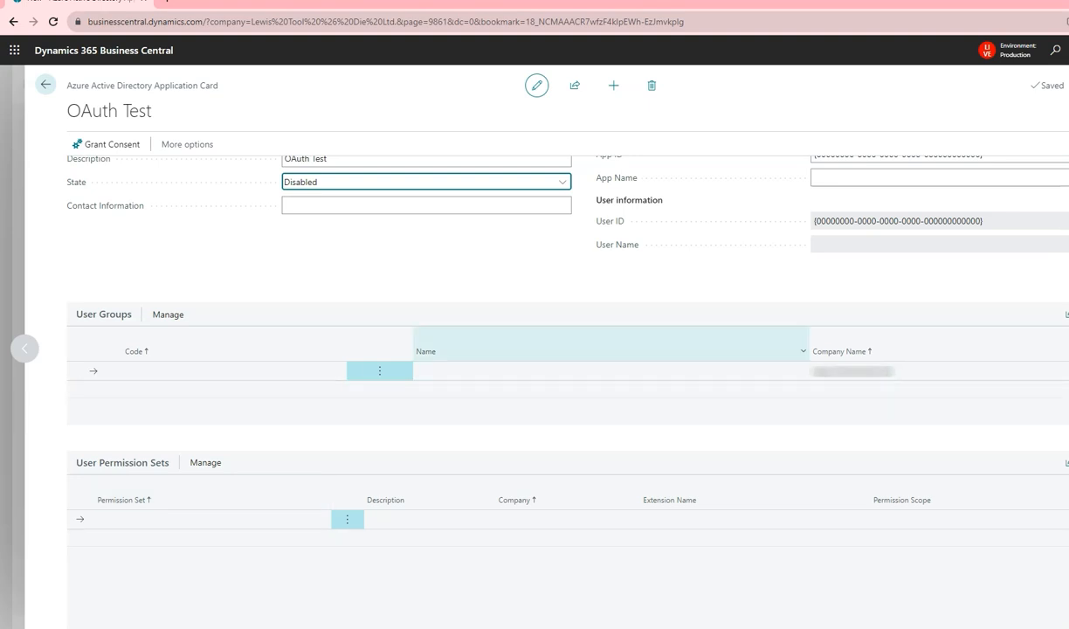
pyautogui.moveTo(425, 349)
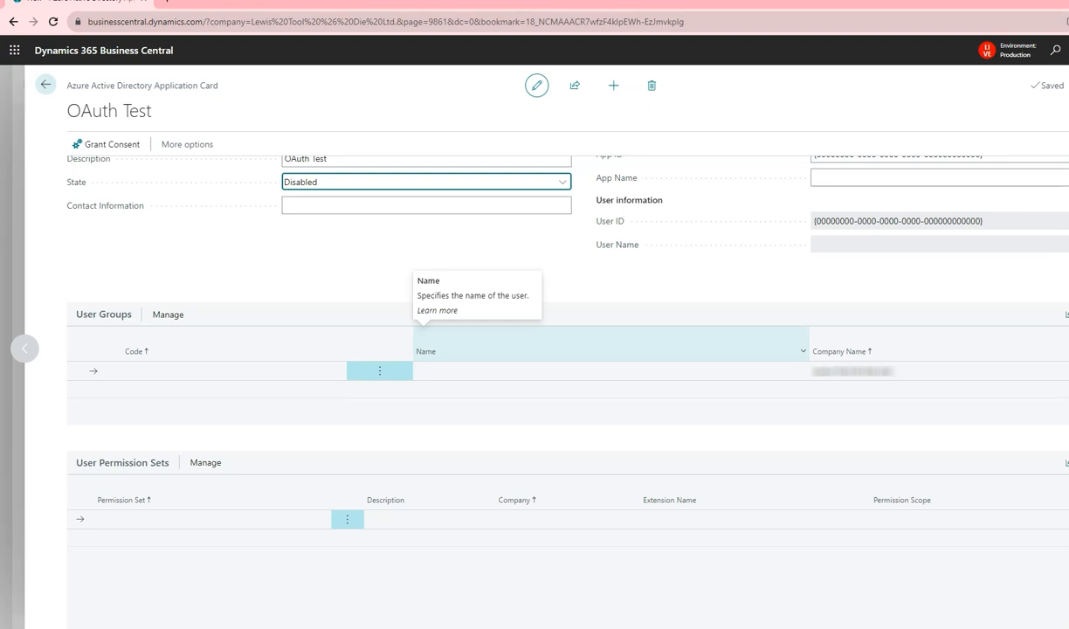